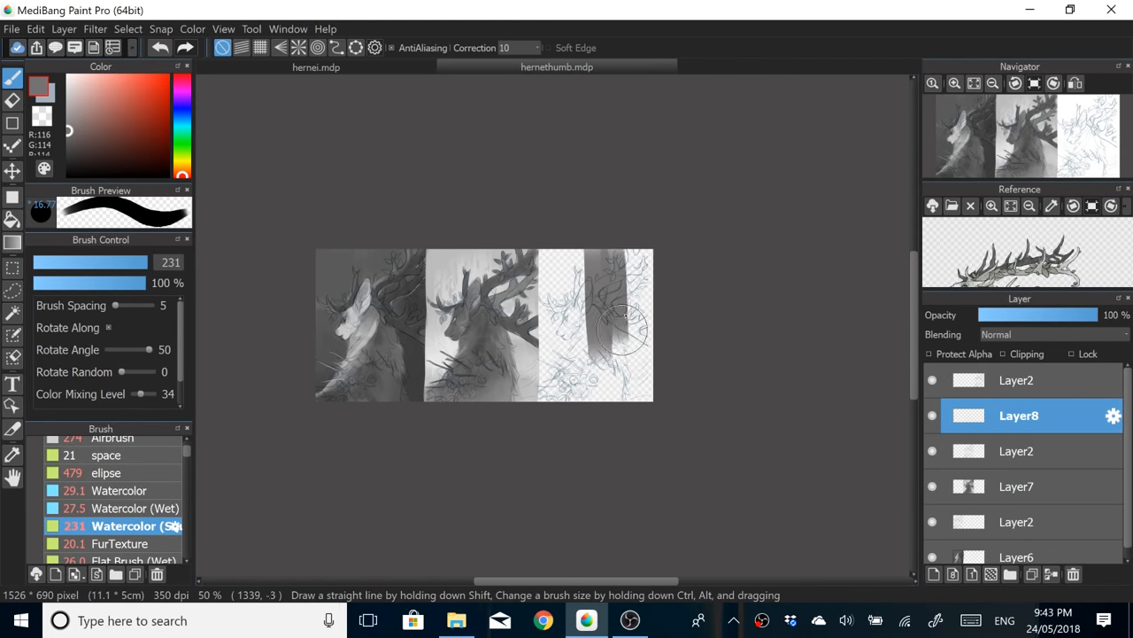
# Step: Paint gray watercolor values over the third deer thumbnail's line sketch
pyautogui.press('alt')
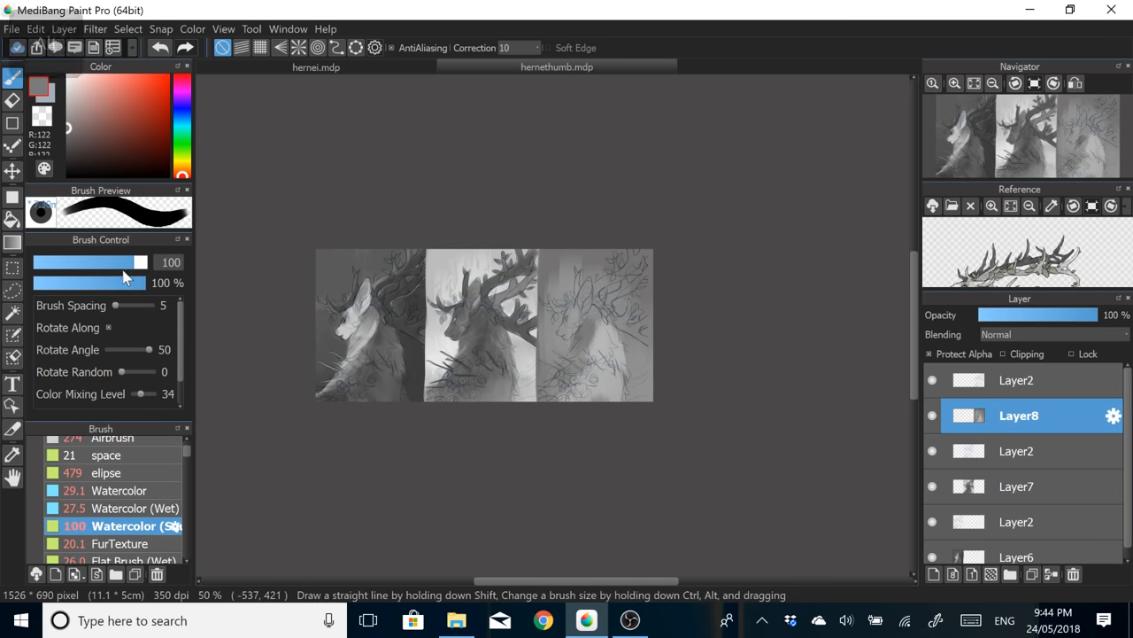
pyautogui.moveTo(128, 261); pyautogui.dragTo(88, 261)
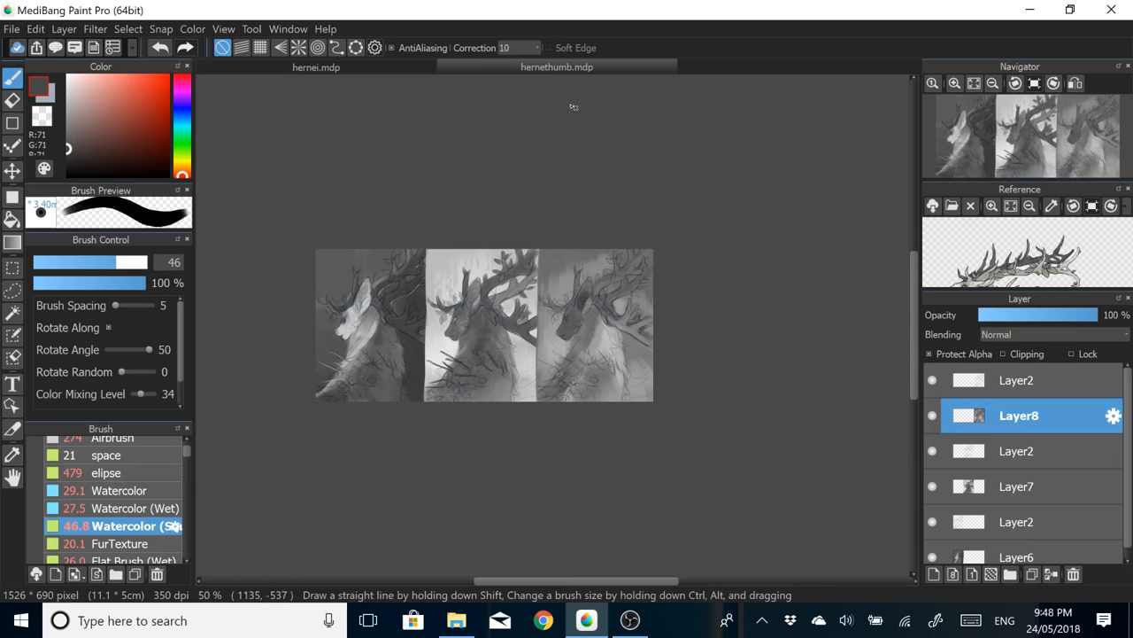
pyautogui.moveTo(142, 261); pyautogui.dragTo(118, 261)
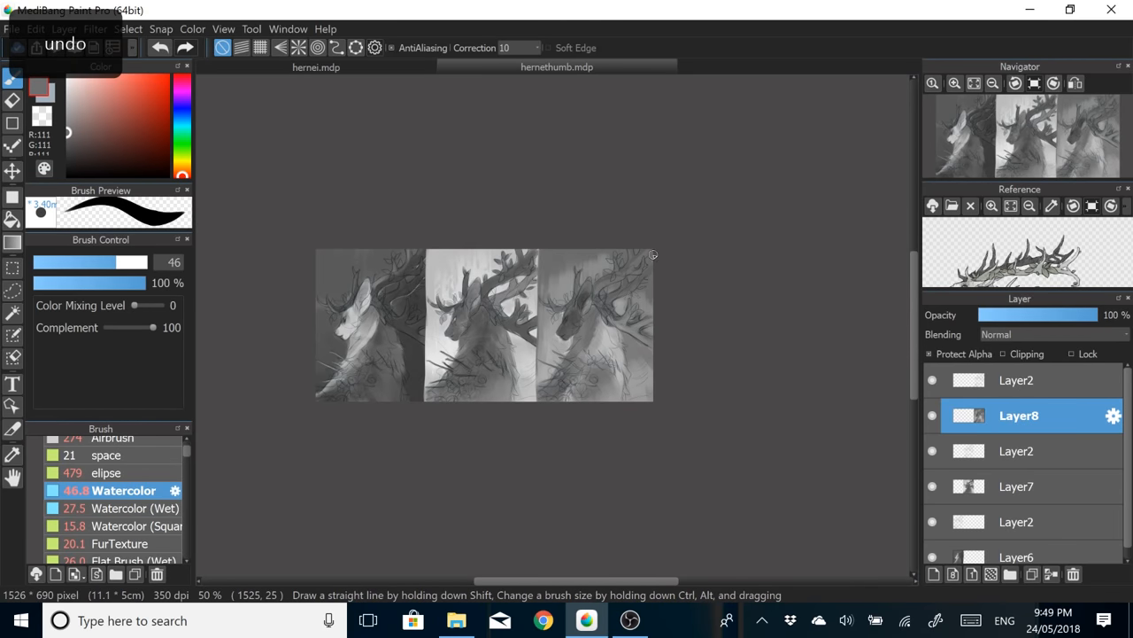
# Step: Darken the thumbnails' shading on Layer7, starting with the first thumbnail's antlers
pyautogui.click(133, 507)
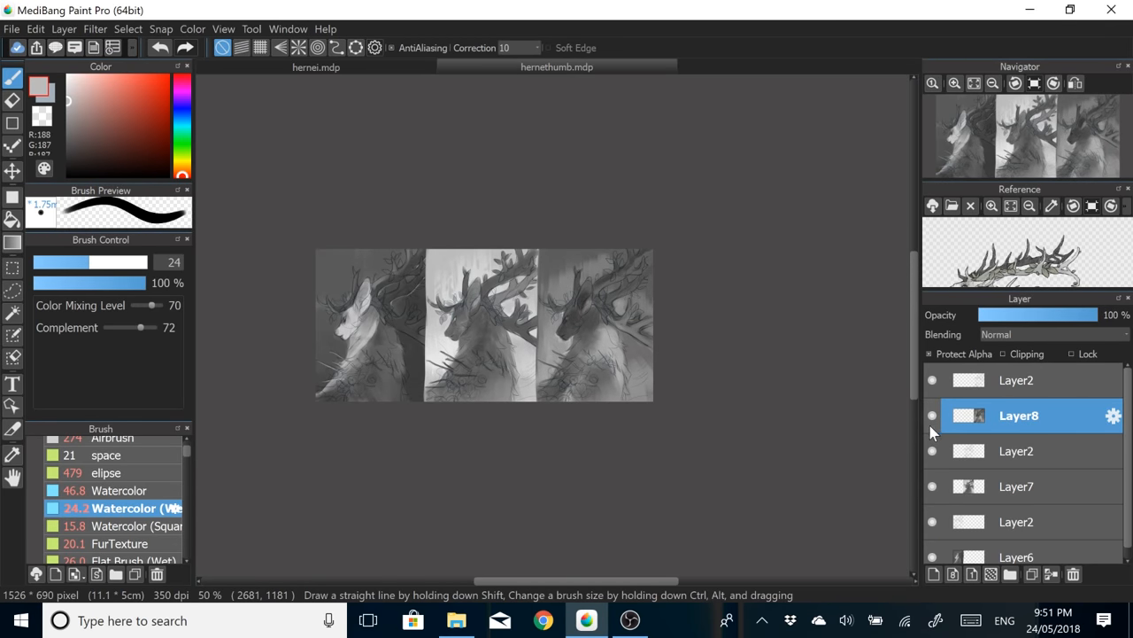
pyautogui.click(1016, 486)
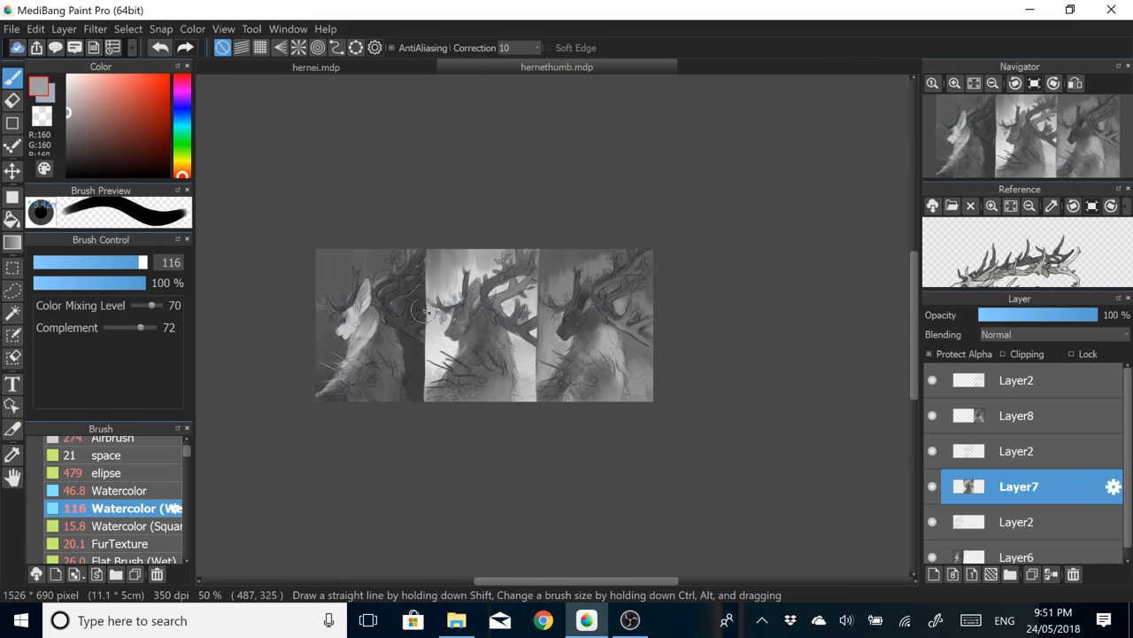
pyautogui.click(1018, 415)
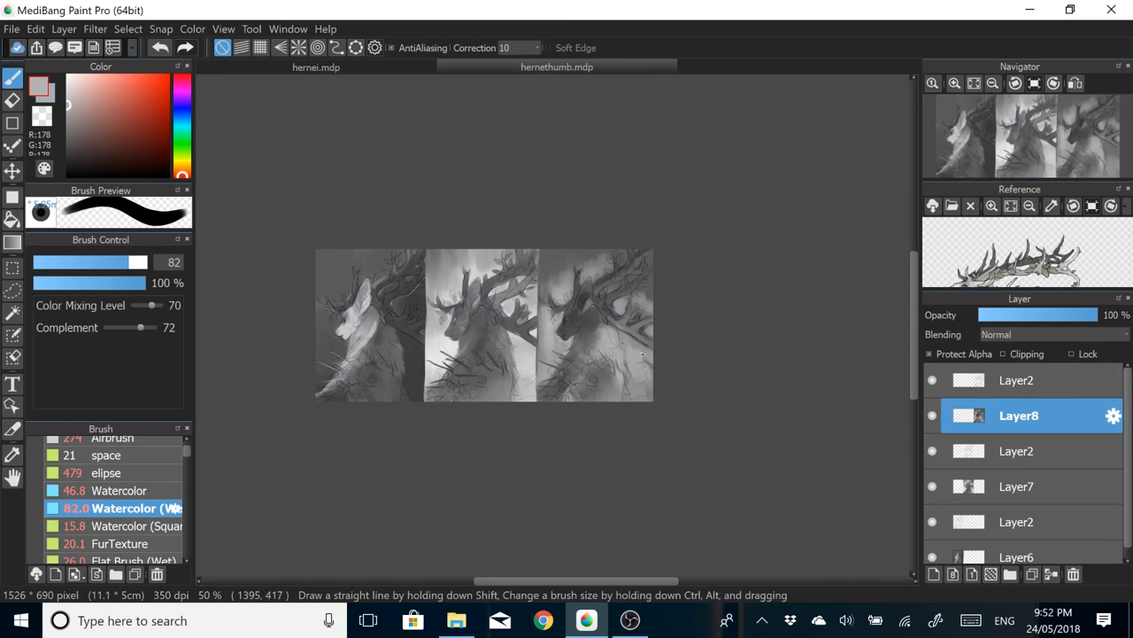
pyautogui.press('alt')
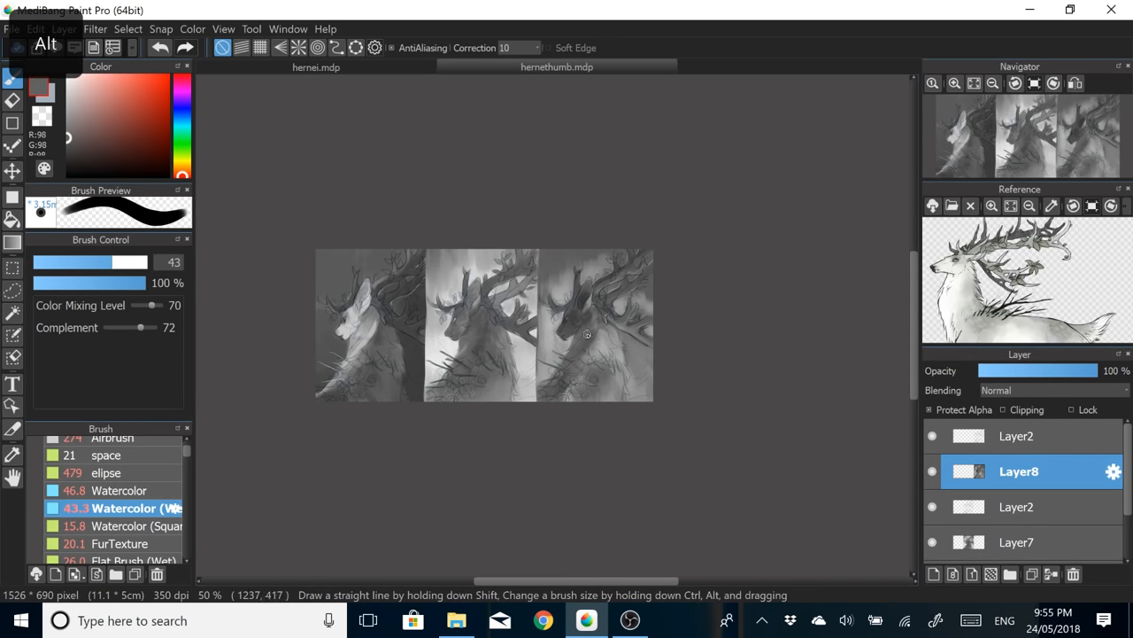
pyautogui.click(13, 269)
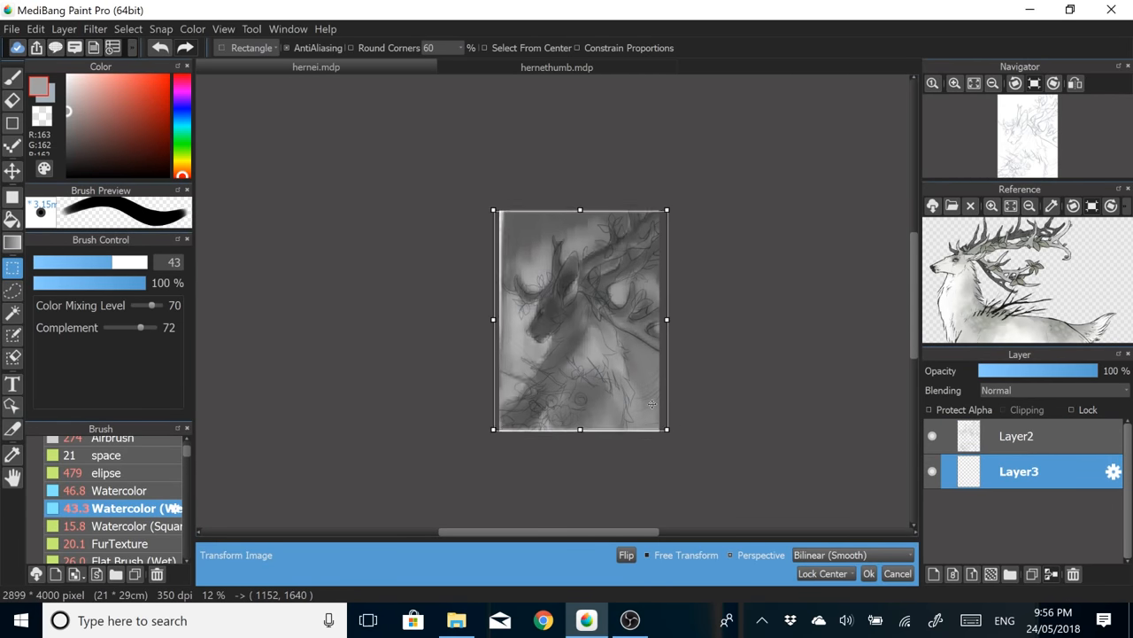
# Step: Confirm Transform Image so the third thumbnail fills the A4 page
pyautogui.click(868, 573)
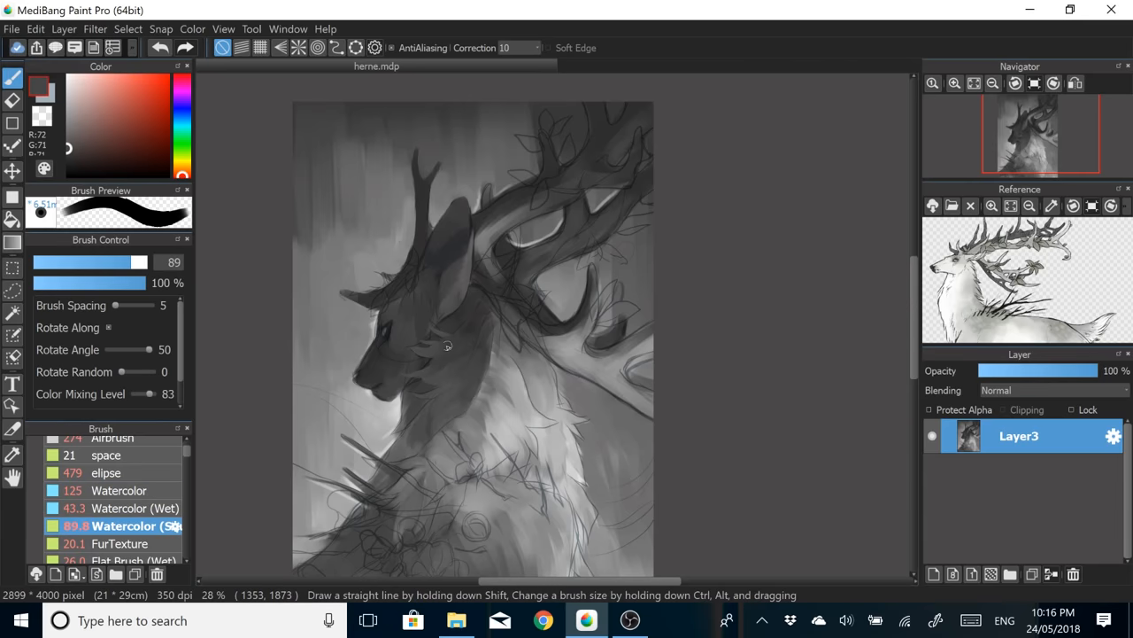
# Step: Shade the antler base with a picked dark gray and paint fur at the chest base
pyautogui.click(124, 507)
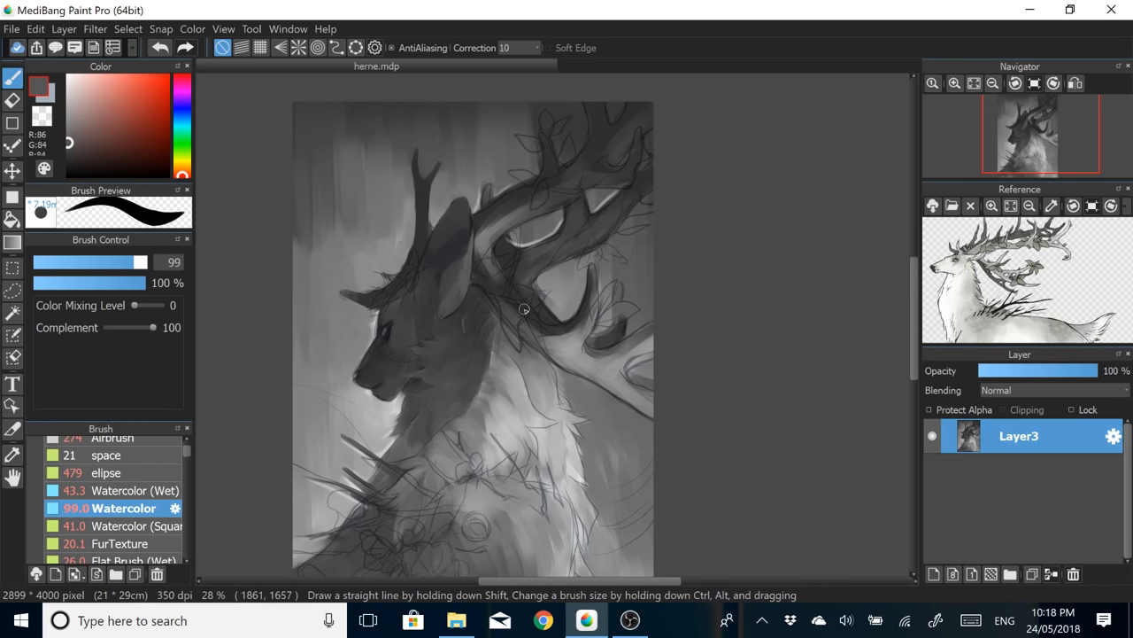
pyautogui.click(135, 525)
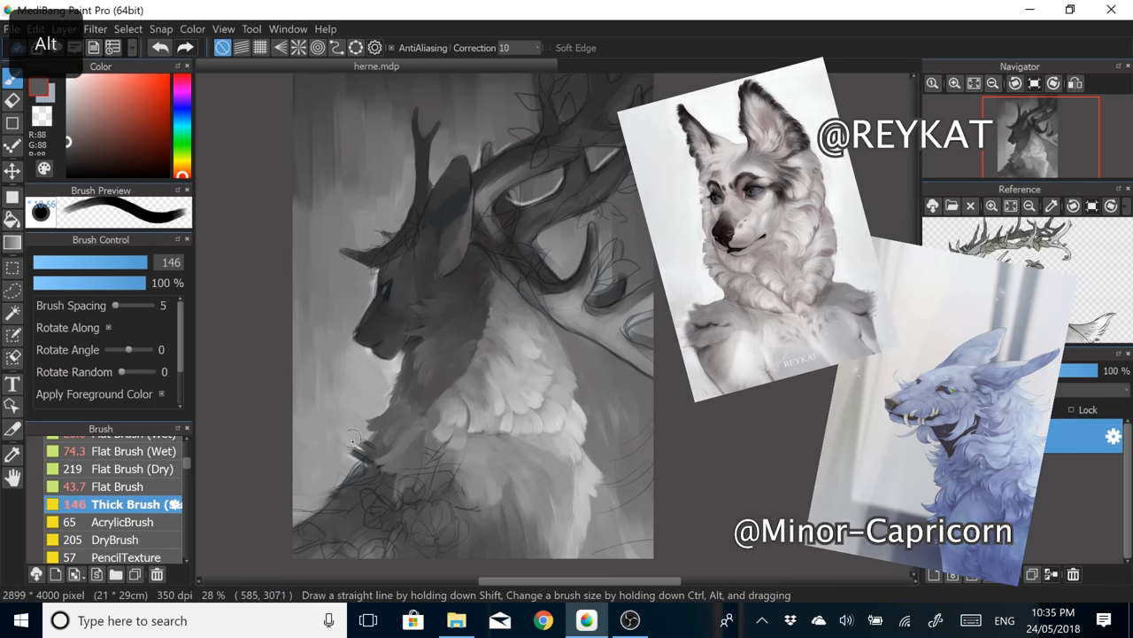
pyautogui.click(124, 507)
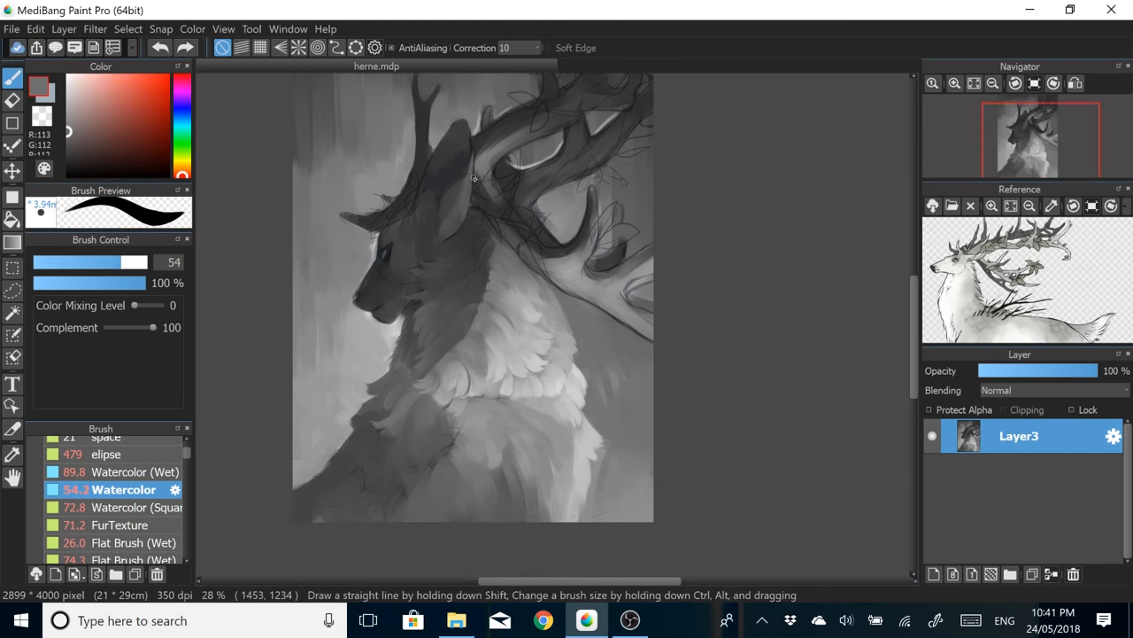
# Step: Blend chest fur texture, shade the body's shadow side, lighten upper chest, shade neck fur
pyautogui.click(118, 524)
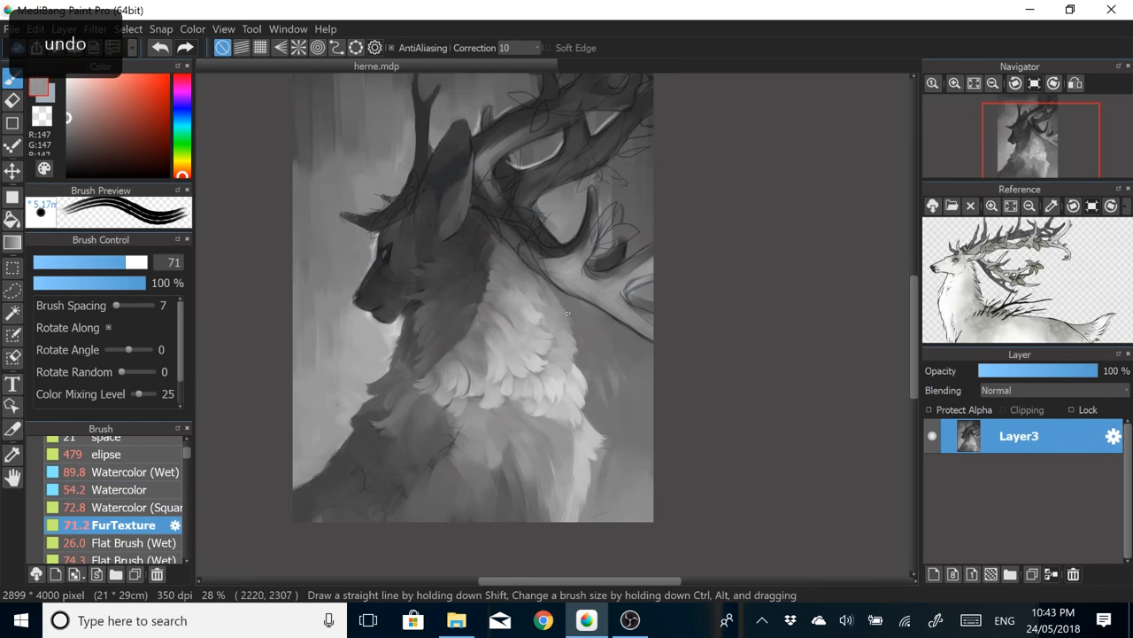
pyautogui.click(119, 507)
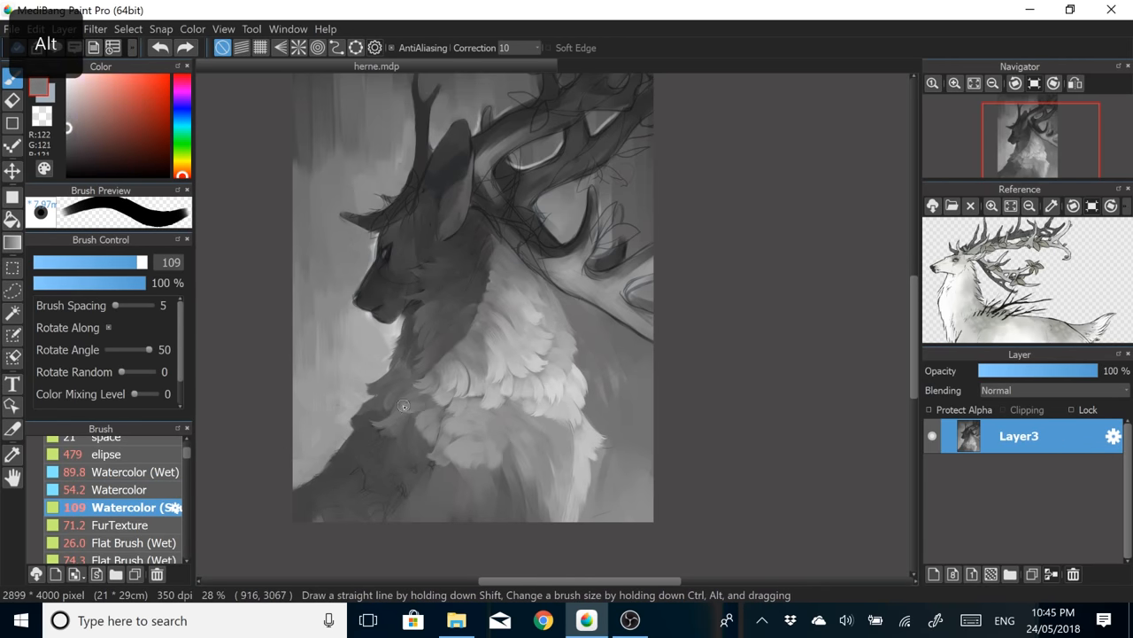
pyautogui.click(124, 471)
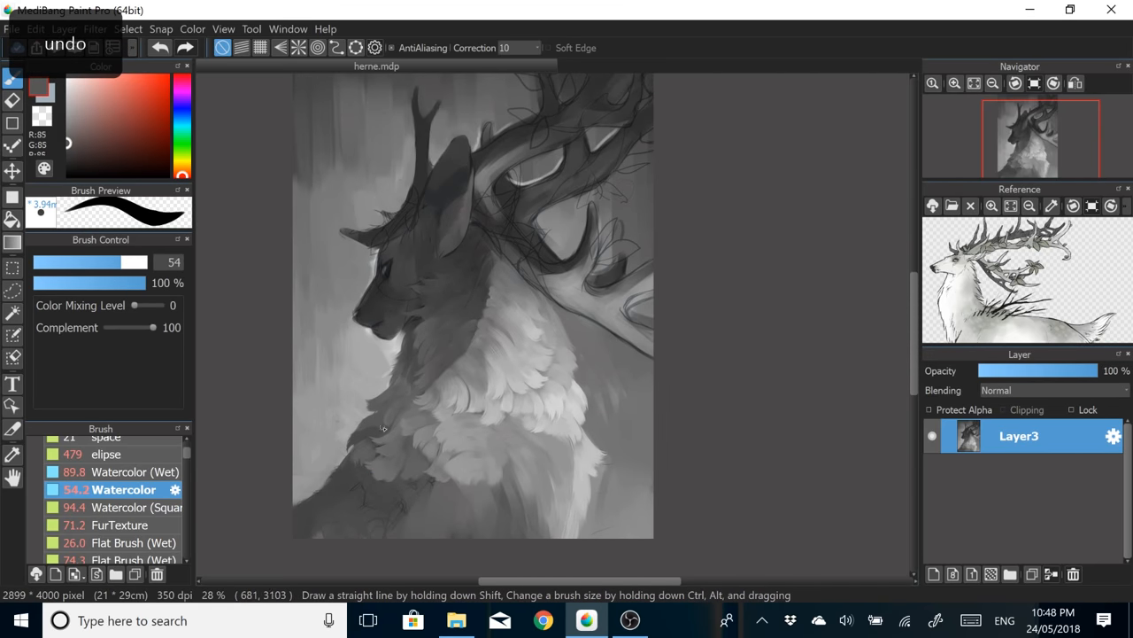
pyautogui.click(124, 471)
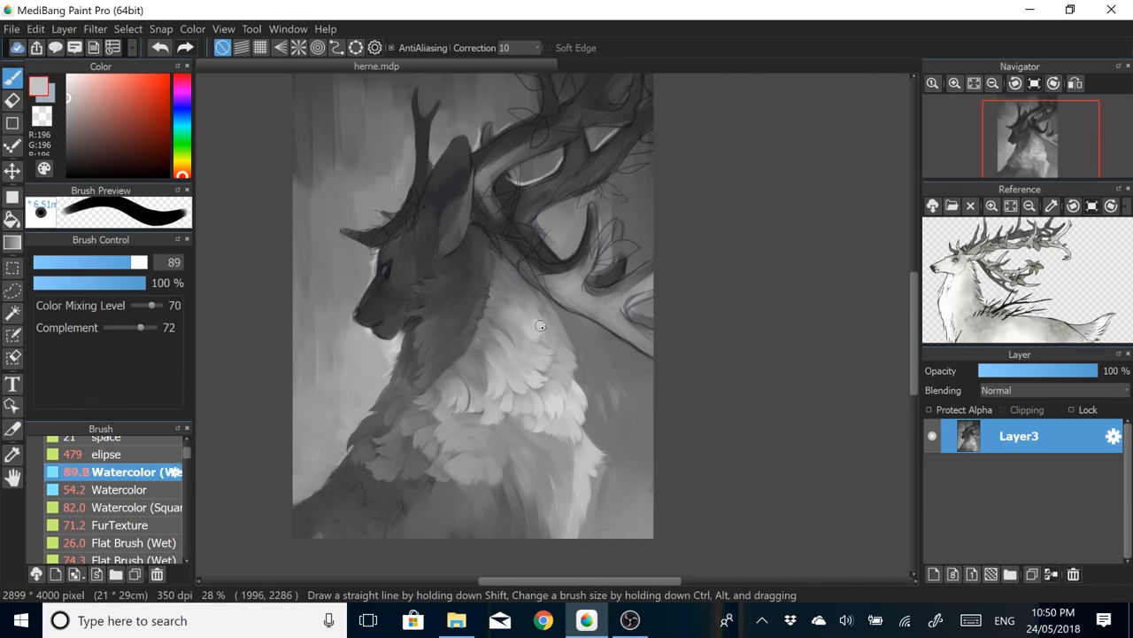
pyautogui.click(137, 507)
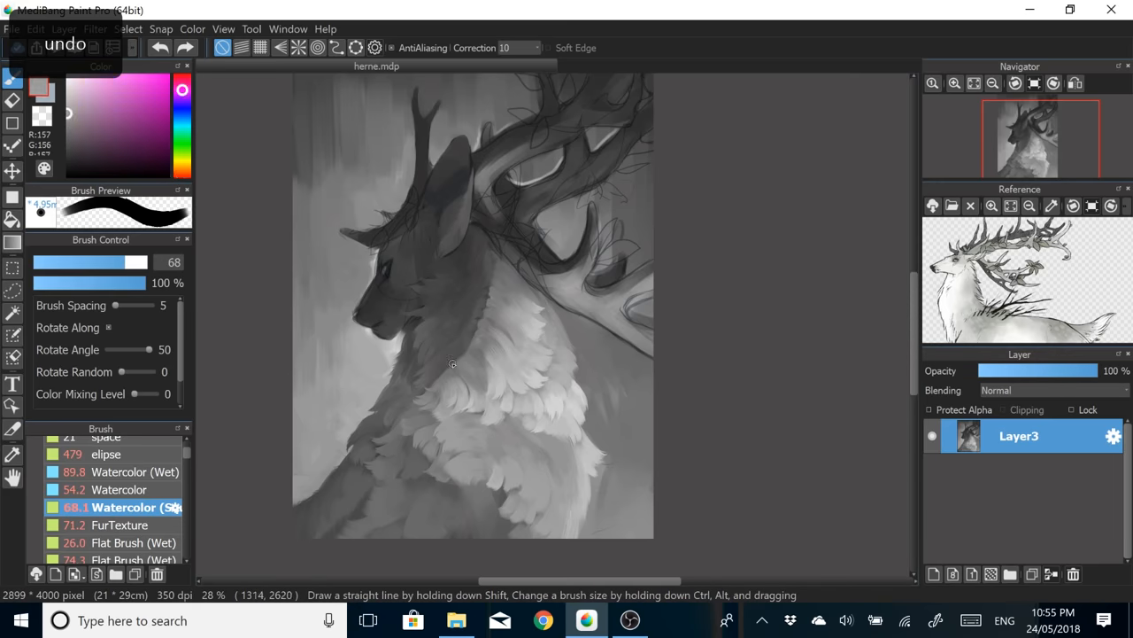
pyautogui.click(124, 471)
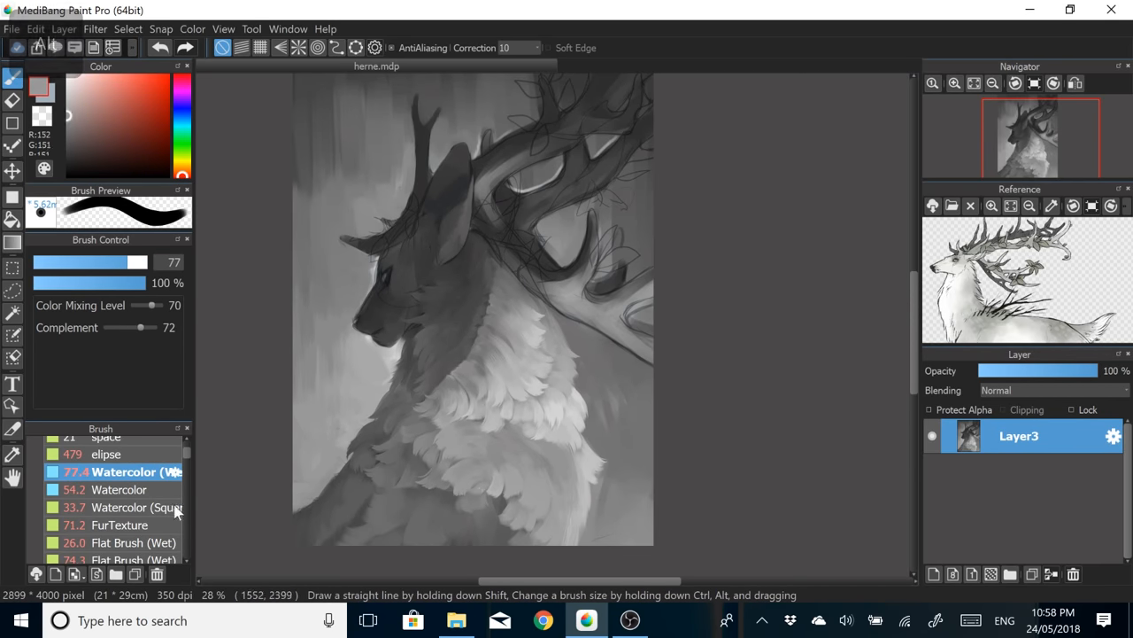
# Step: Add and blend fur texture across the chest and the lower body edge
pyautogui.click(118, 506)
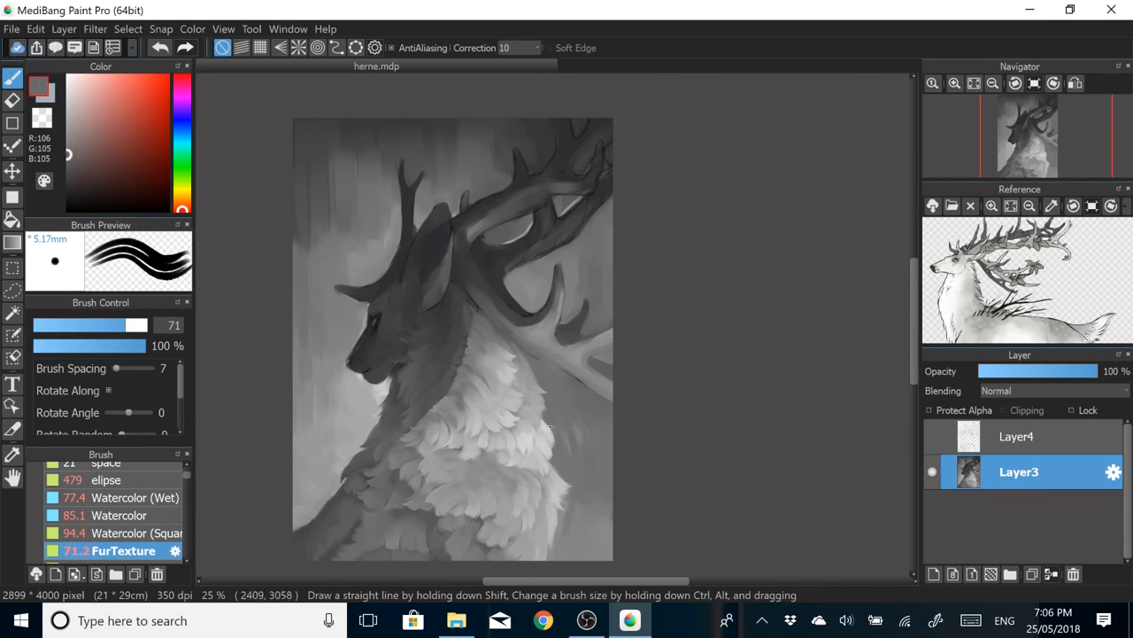
pyautogui.click(134, 497)
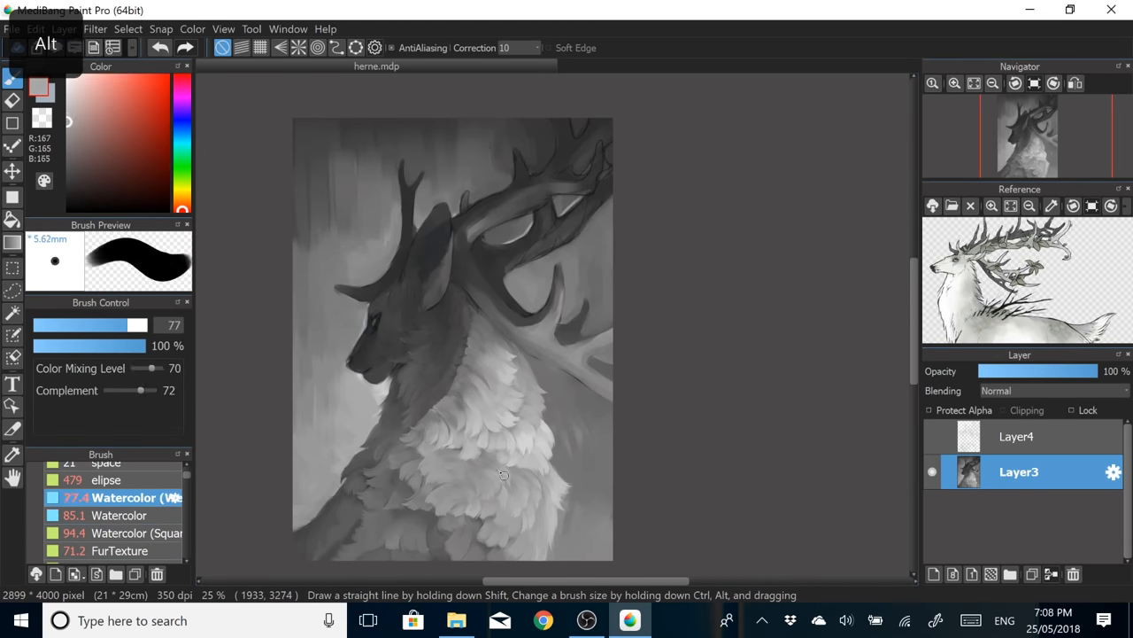
pyautogui.click(118, 532)
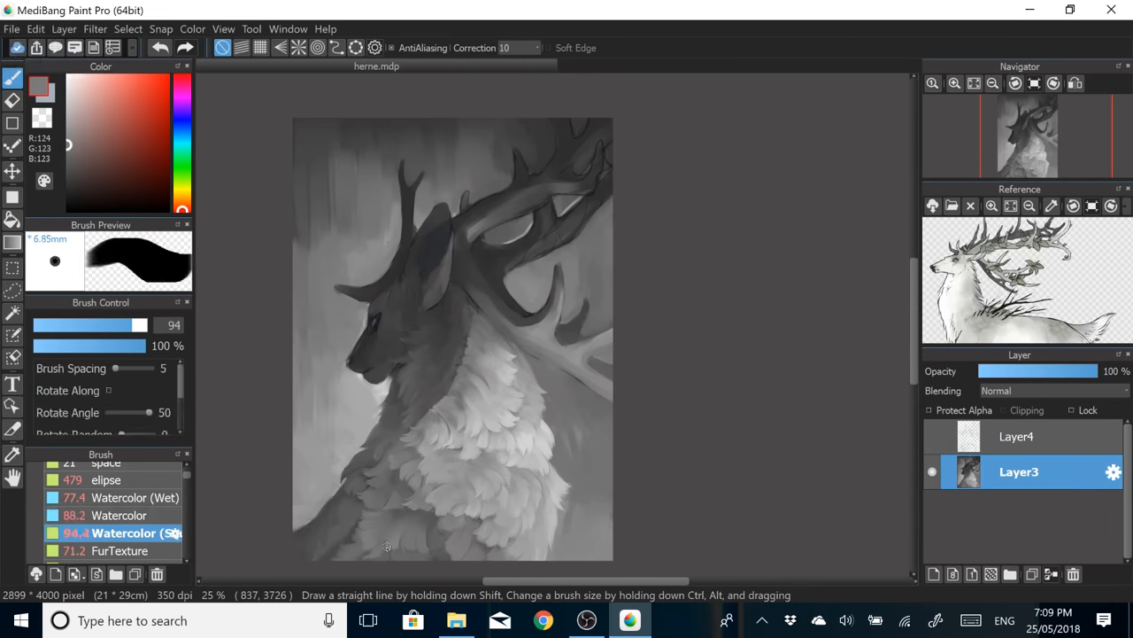
pyautogui.click(118, 515)
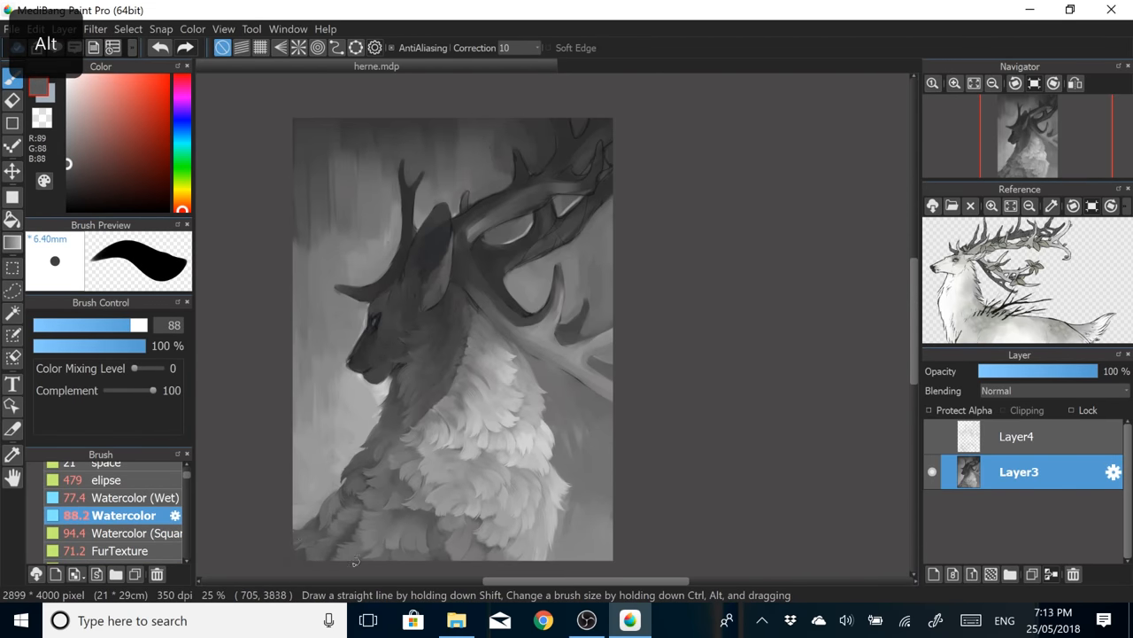
pyautogui.click(128, 532)
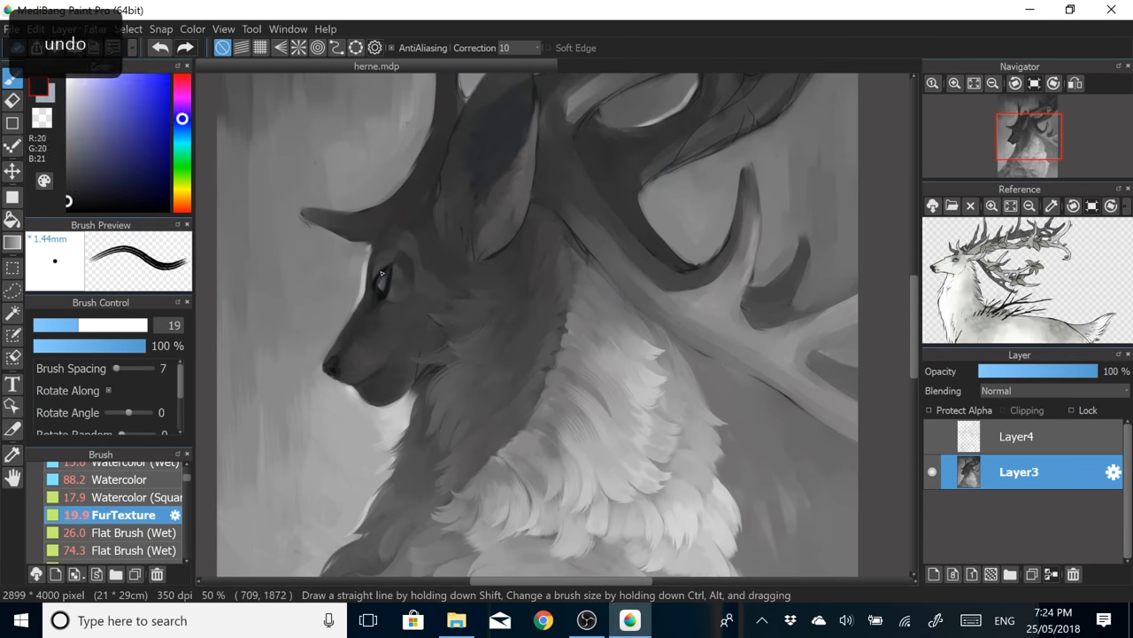
# Step: Refine the face, ear and antlers with square, plain and fur-texture watercolor brushes
pyautogui.click(124, 496)
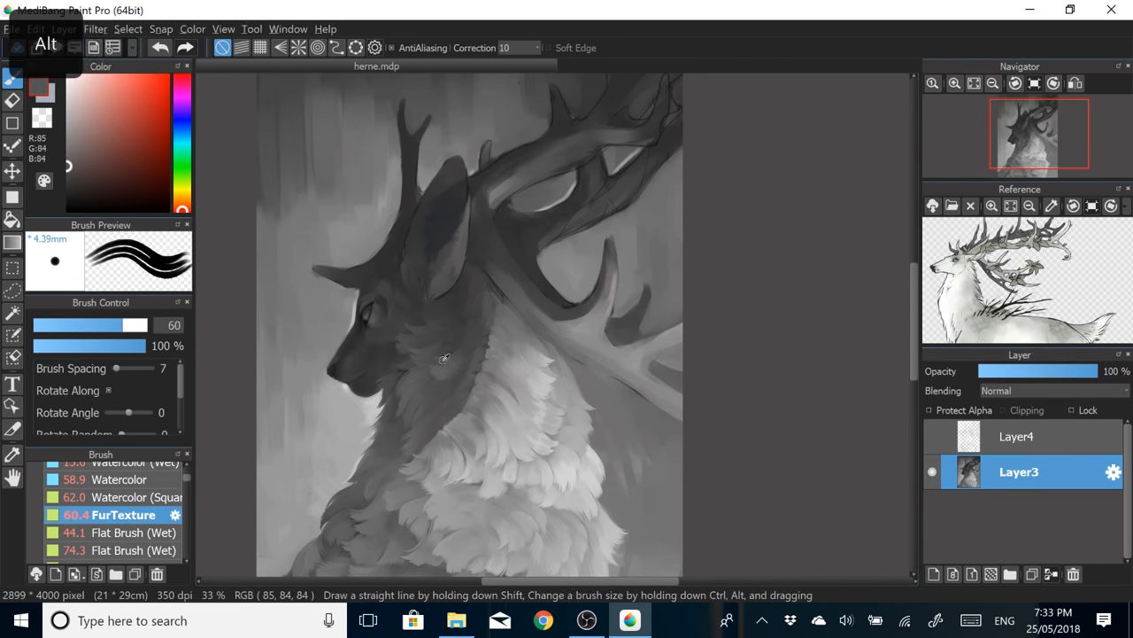
pyautogui.click(132, 497)
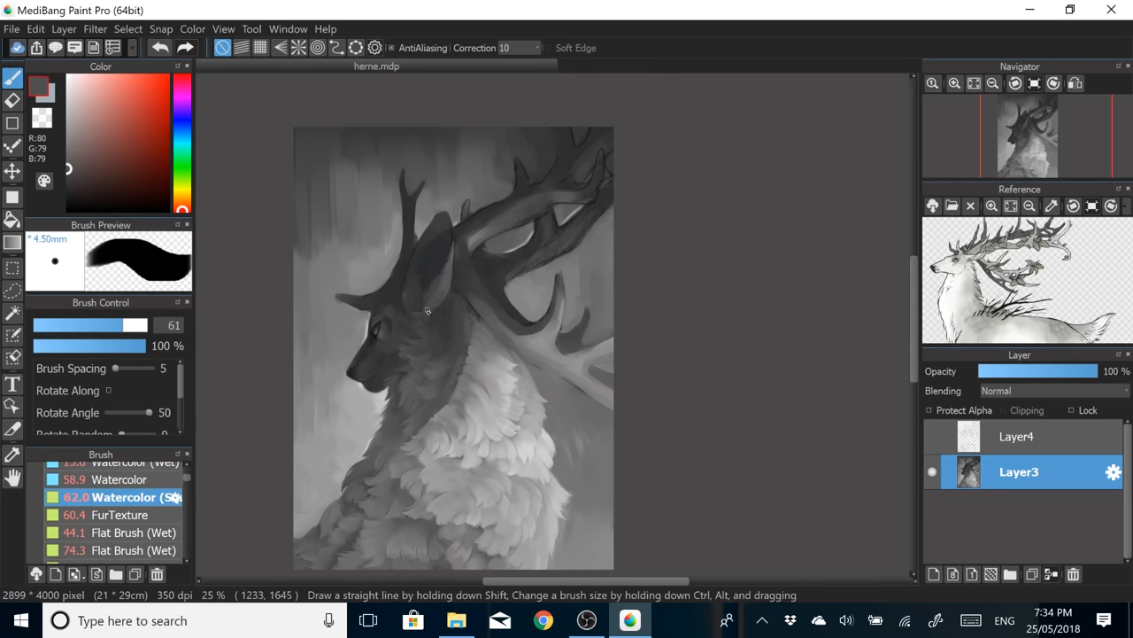
pyautogui.click(119, 479)
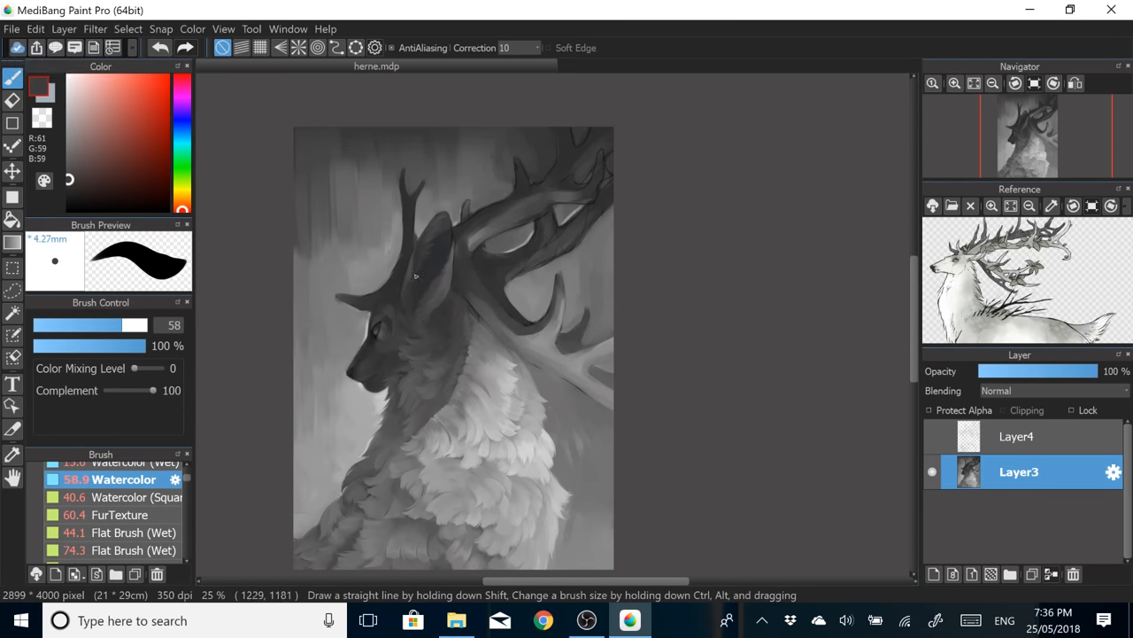
pyautogui.click(124, 514)
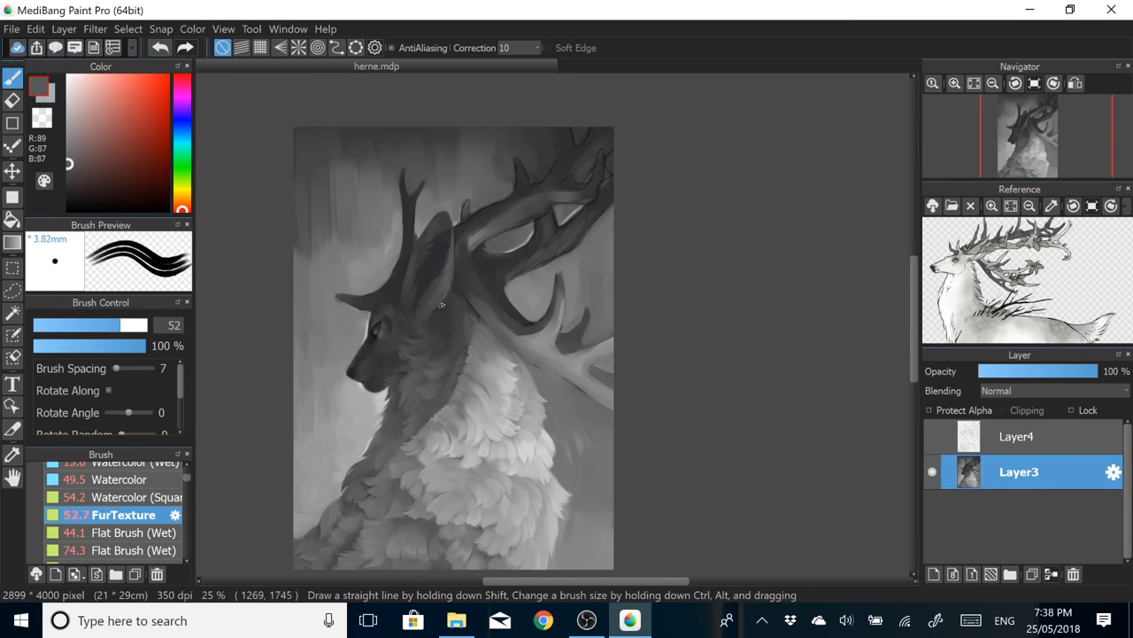
pyautogui.click(124, 497)
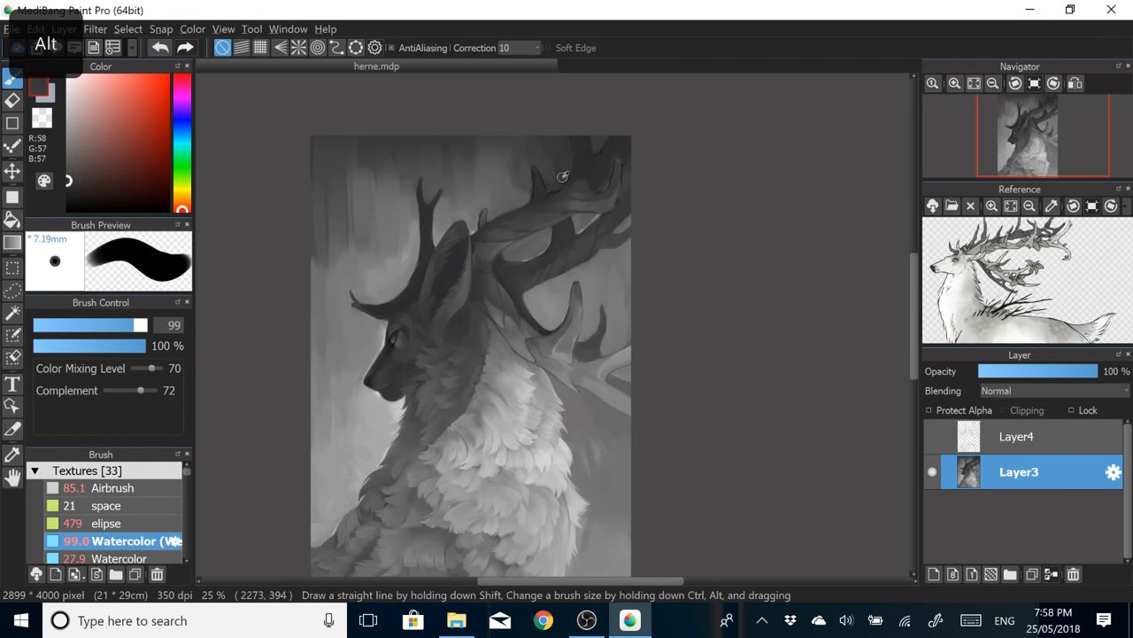
# Step: Tidy the deer with wet watercolor on Layer5 and add a foliage sketch layer
pyautogui.press('ctrl+z')
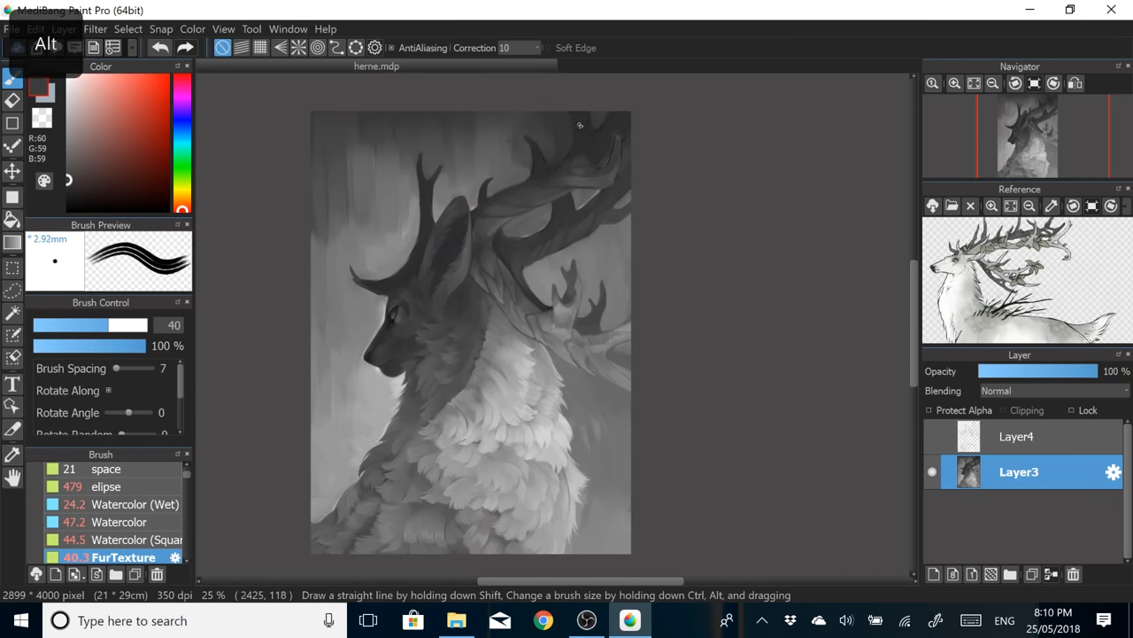
pyautogui.click(115, 503)
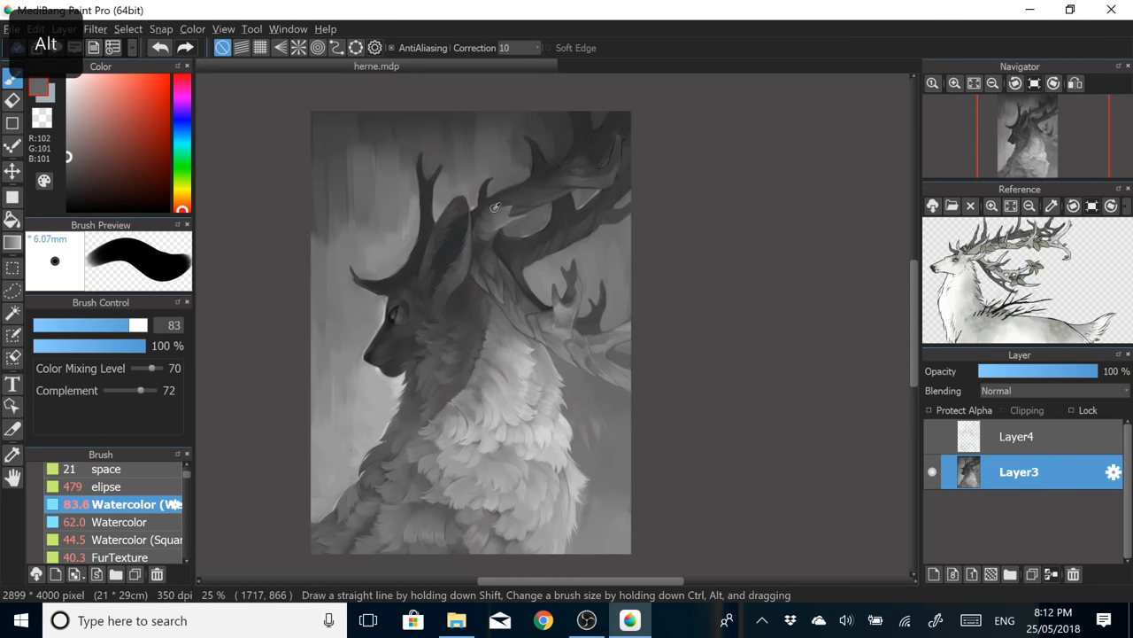
pyautogui.click(136, 539)
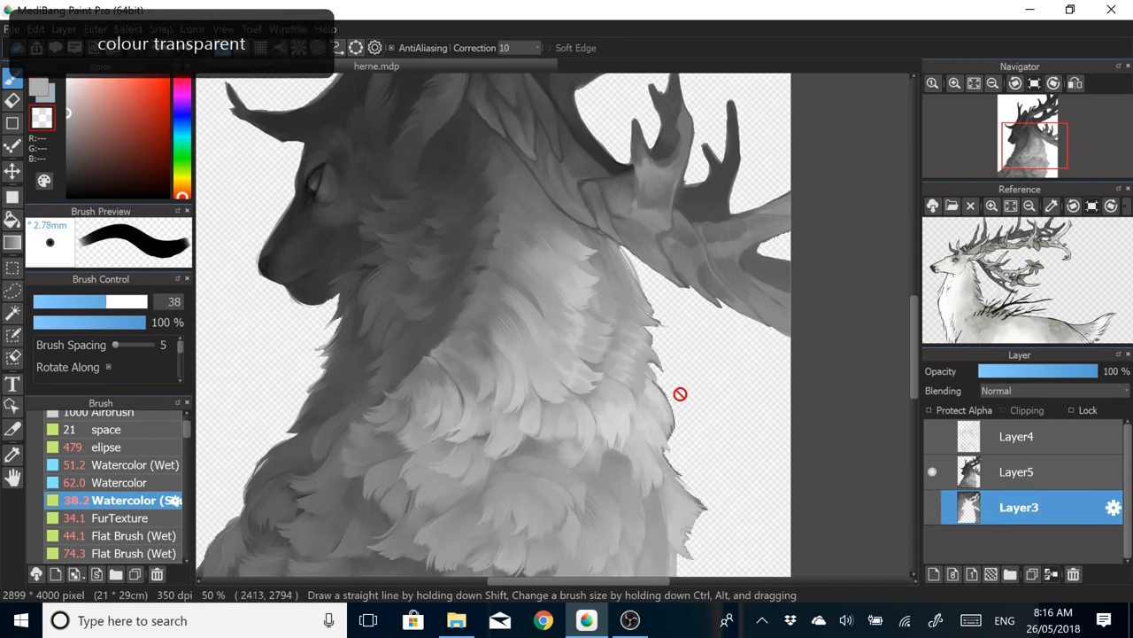
pyautogui.click(1021, 471)
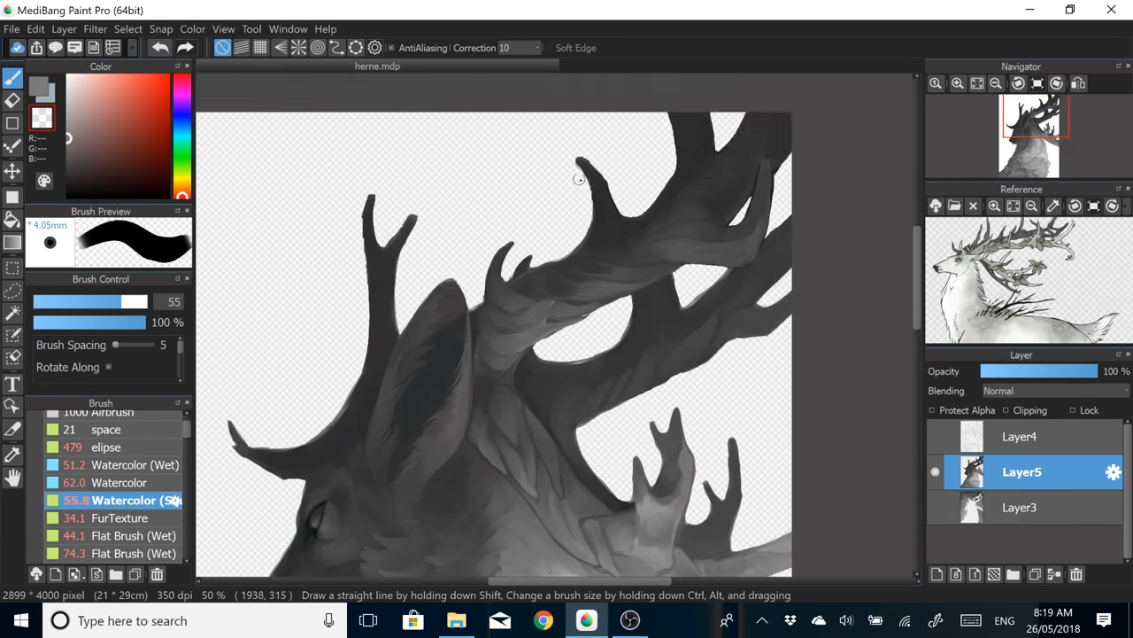
pyautogui.click(1021, 507)
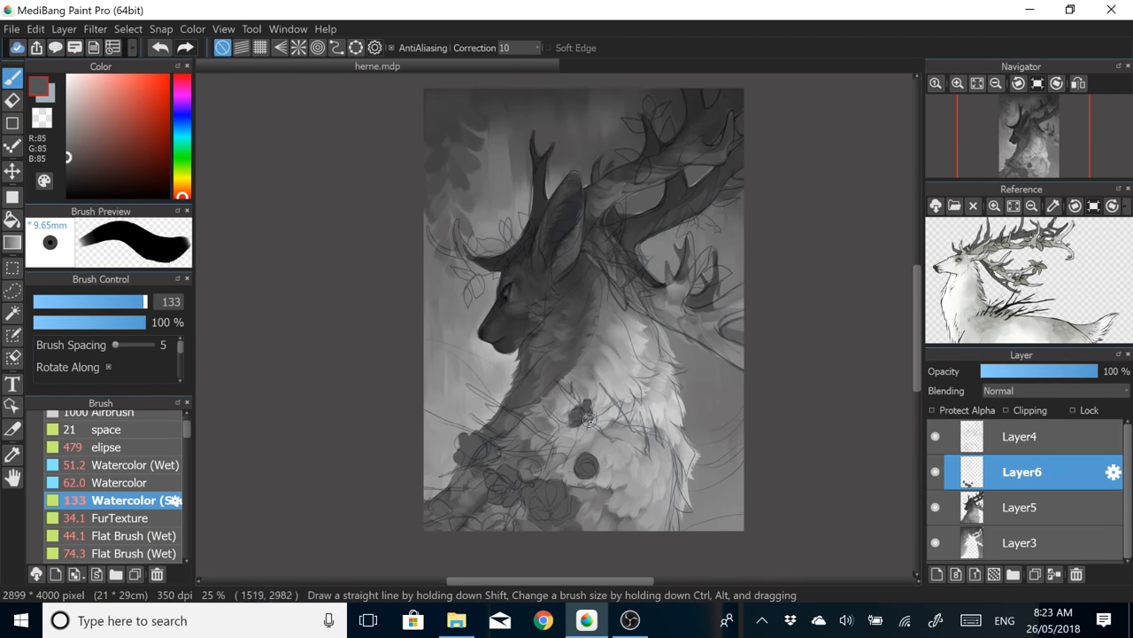
# Step: Paint leaves and flowers over the antlers and chest on Layer4
pyautogui.click(1018, 436)
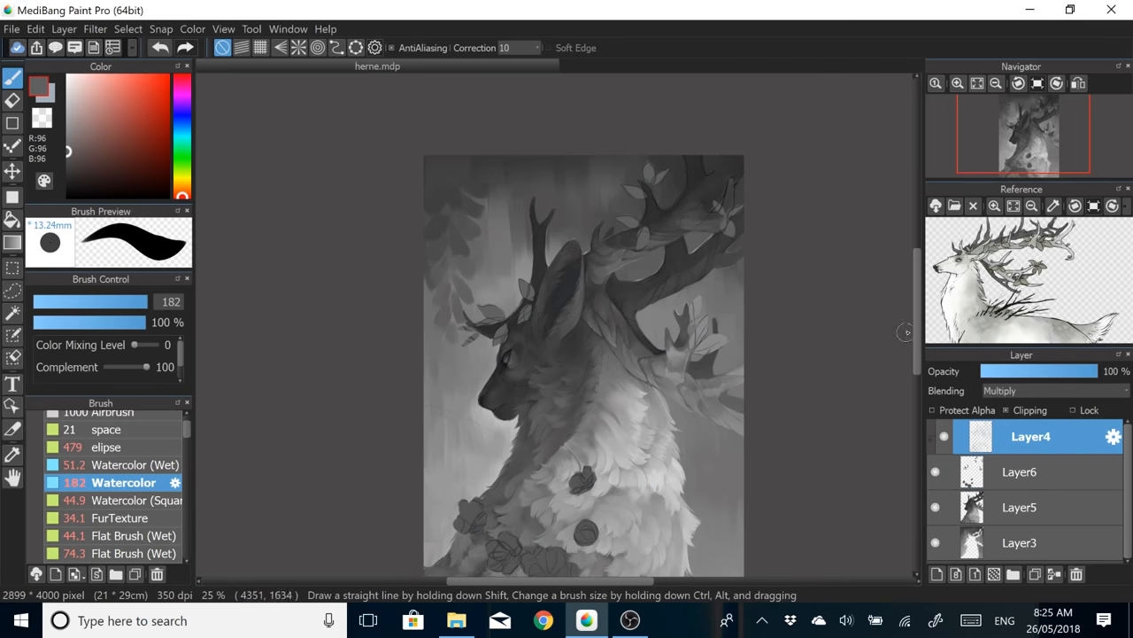
pyautogui.click(1021, 471)
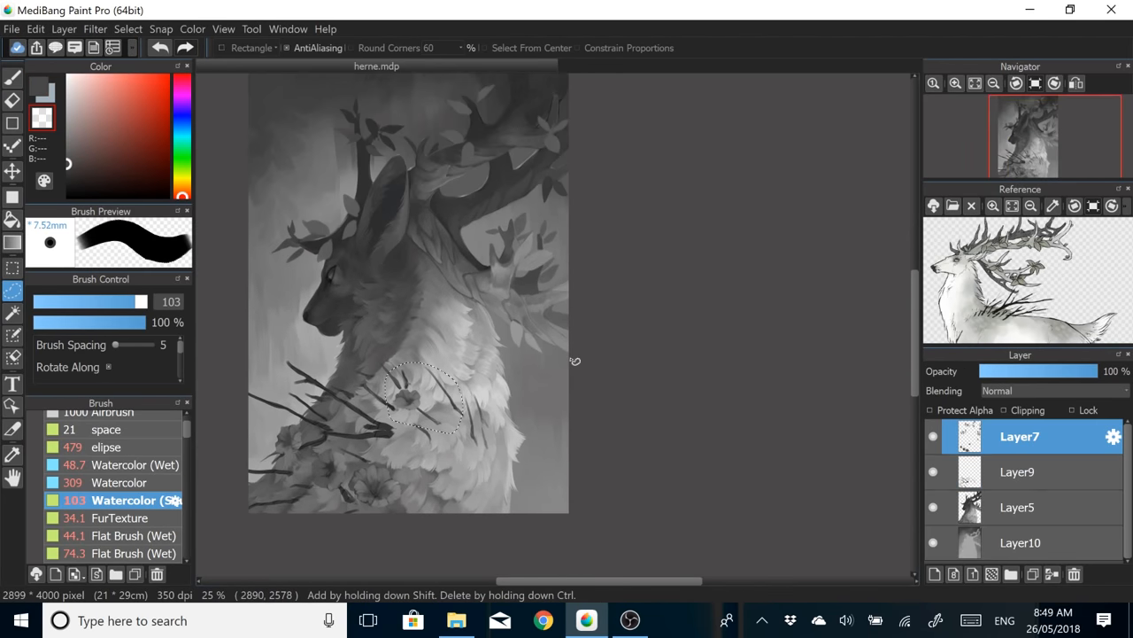
pyautogui.click(94, 29)
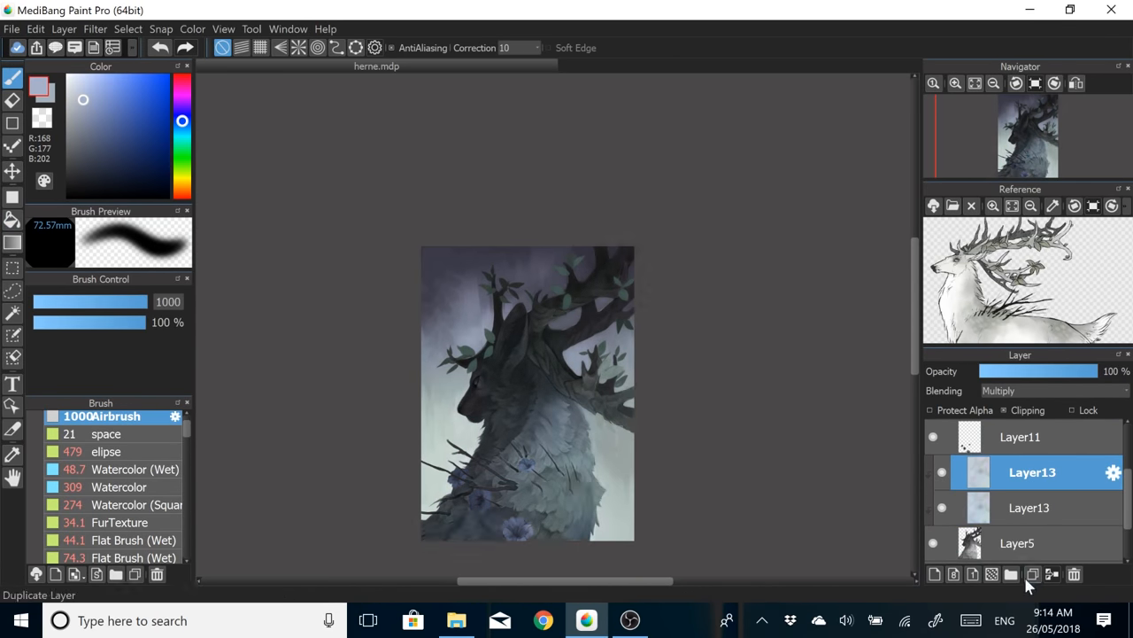
# Step: Duplicate the colour tint layer and open the Filter menu for Levels
pyautogui.click(94, 29)
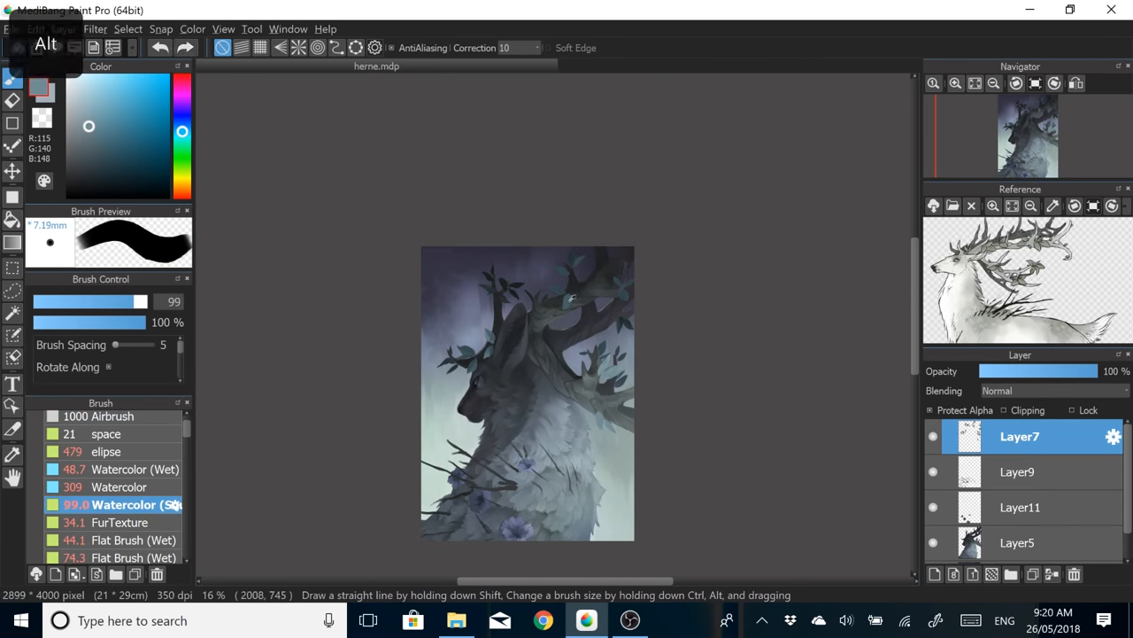
pyautogui.click(128, 29)
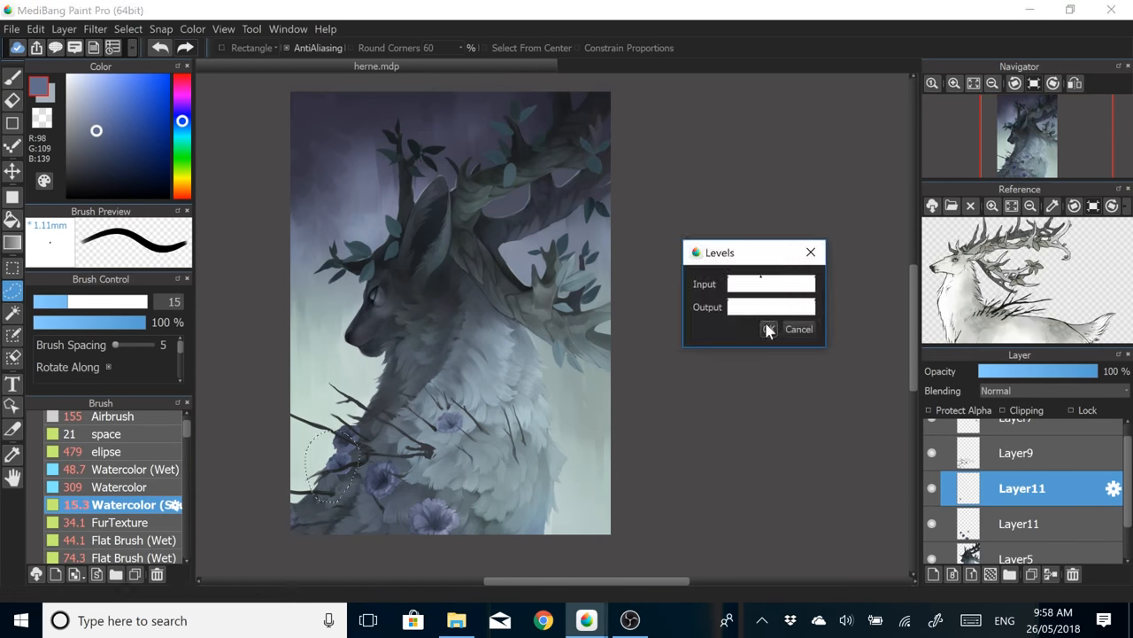
# Step: Confirm the Levels adjustment on the painting
pyautogui.click(769, 328)
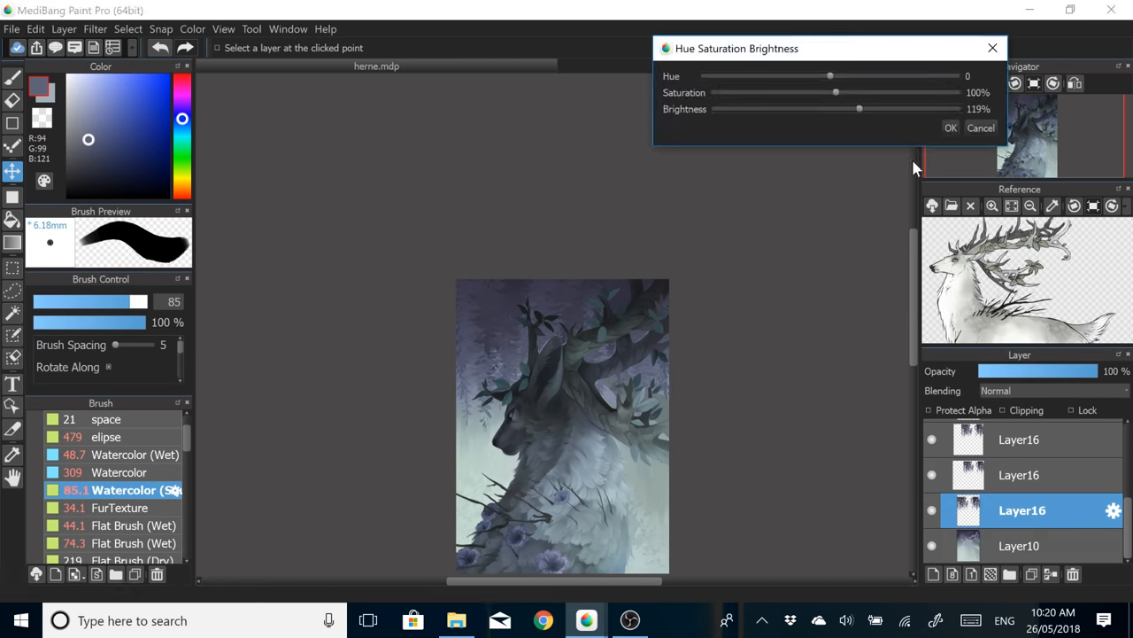
# Step: Select Layer11 and the plain Watercolor brush for painting flower and fur highlights
pyautogui.click(951, 126)
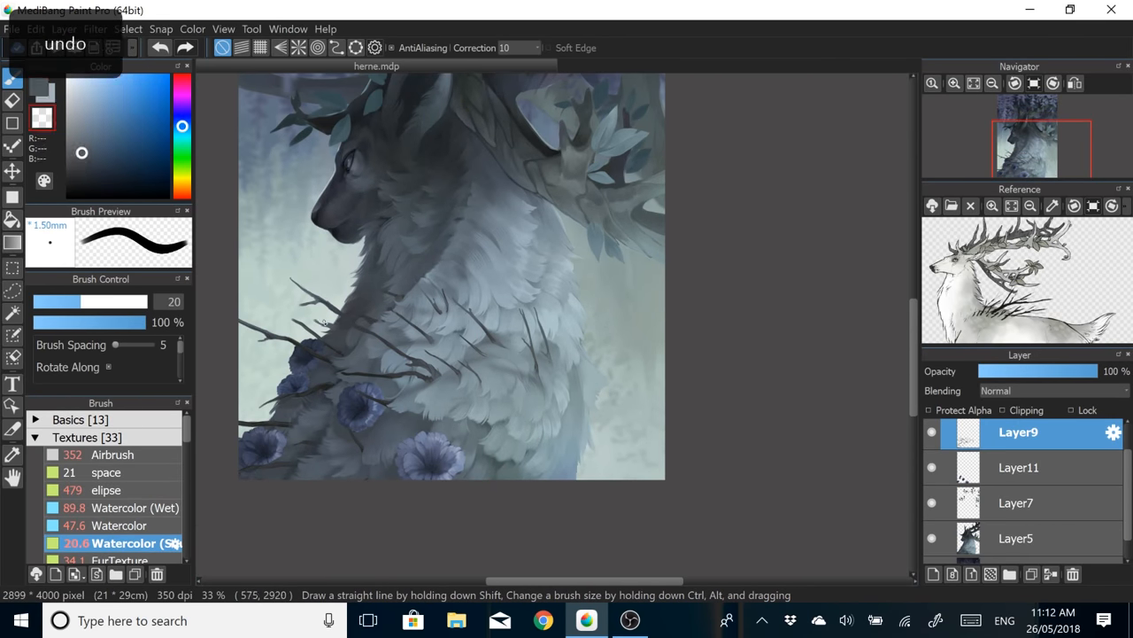
pyautogui.click(1022, 467)
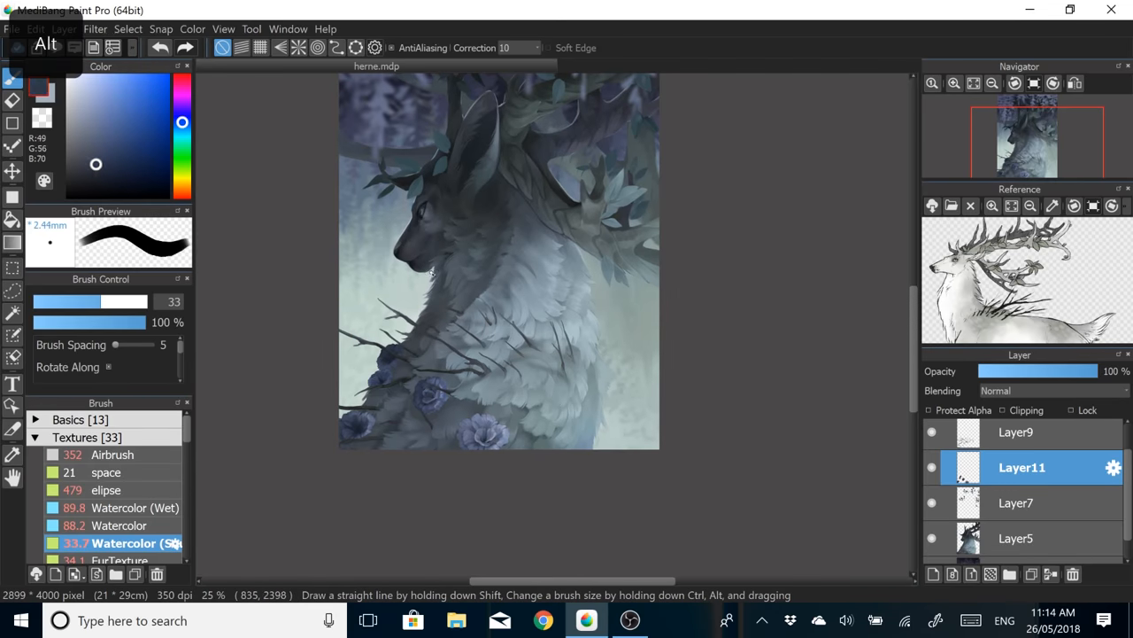
pyautogui.click(119, 525)
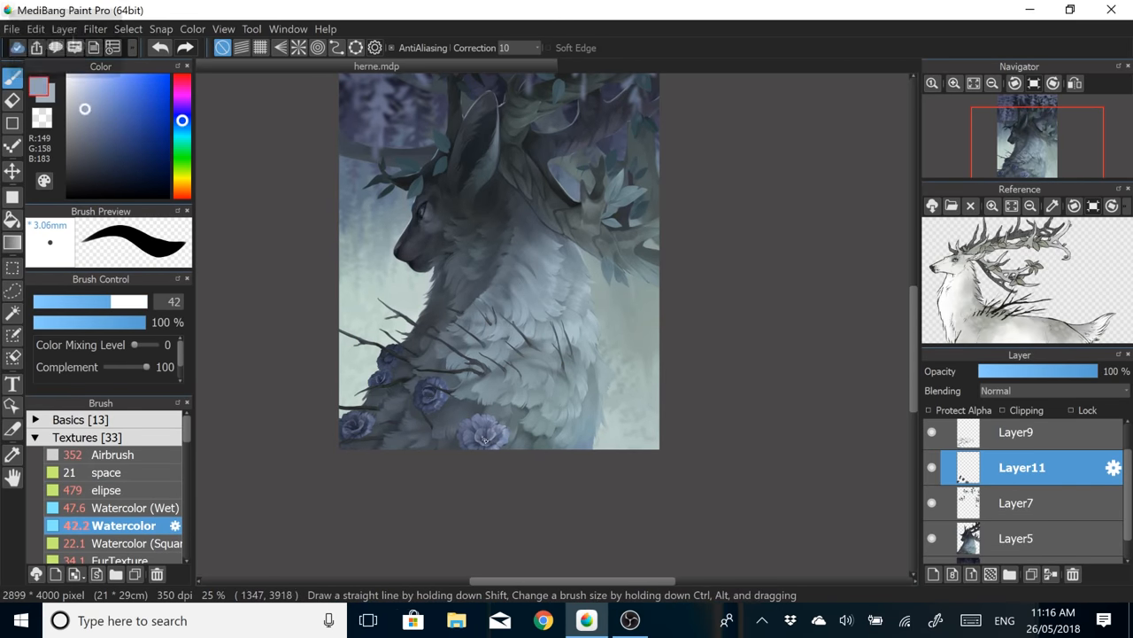